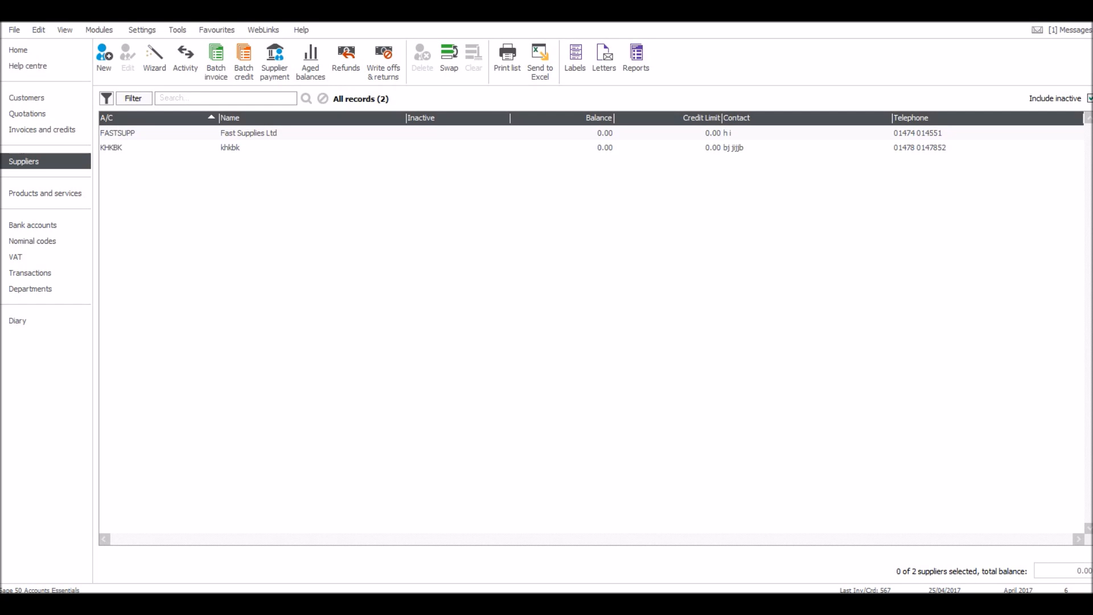
pyautogui.moveTo(428, 337)
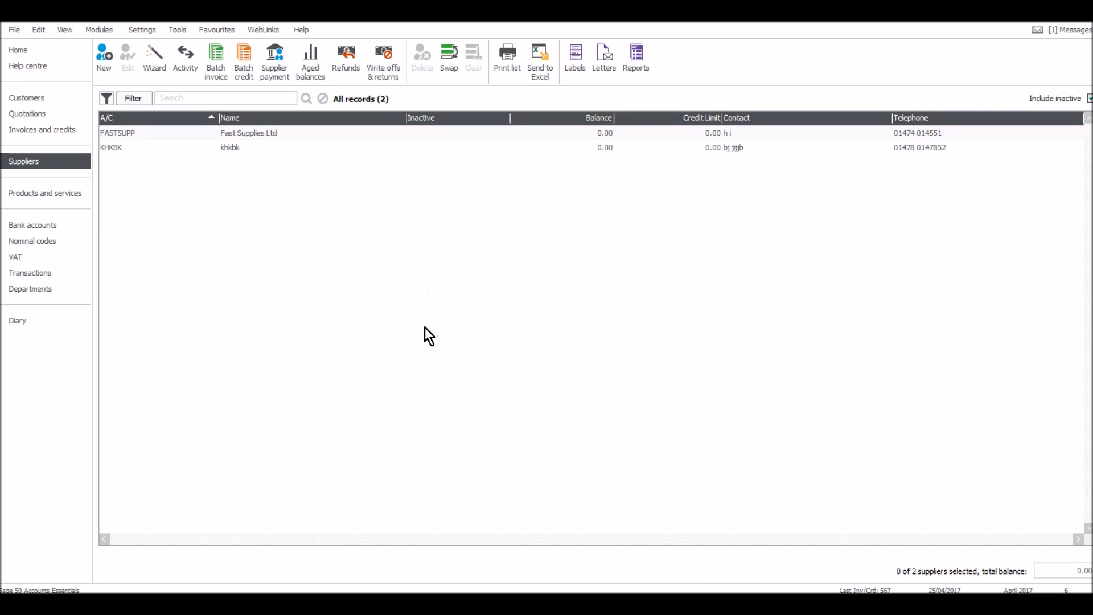
pyautogui.moveTo(426, 334)
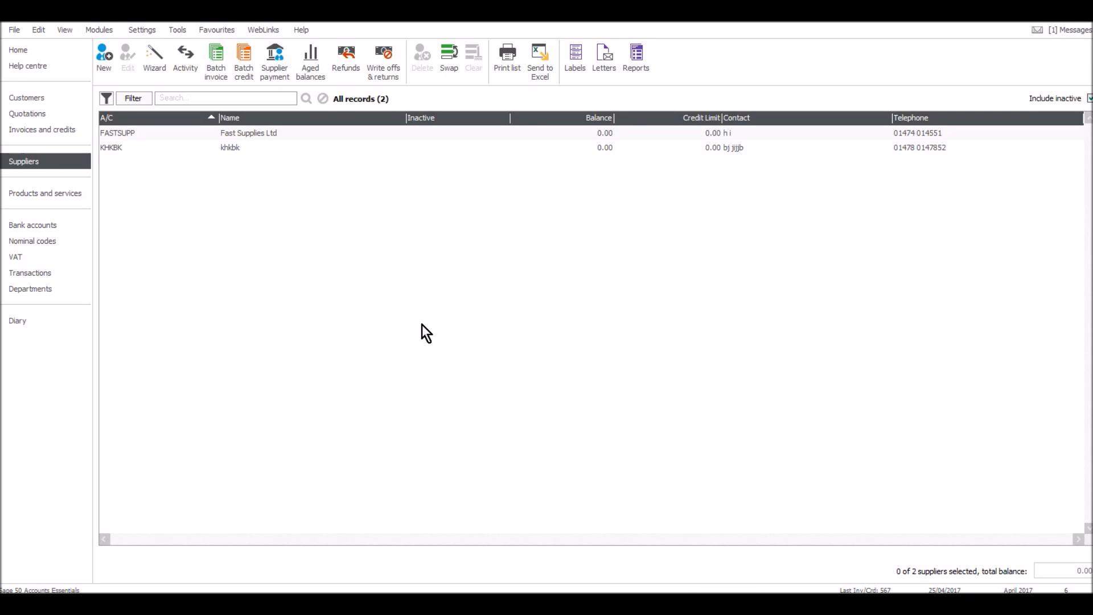
pyautogui.moveTo(377, 298)
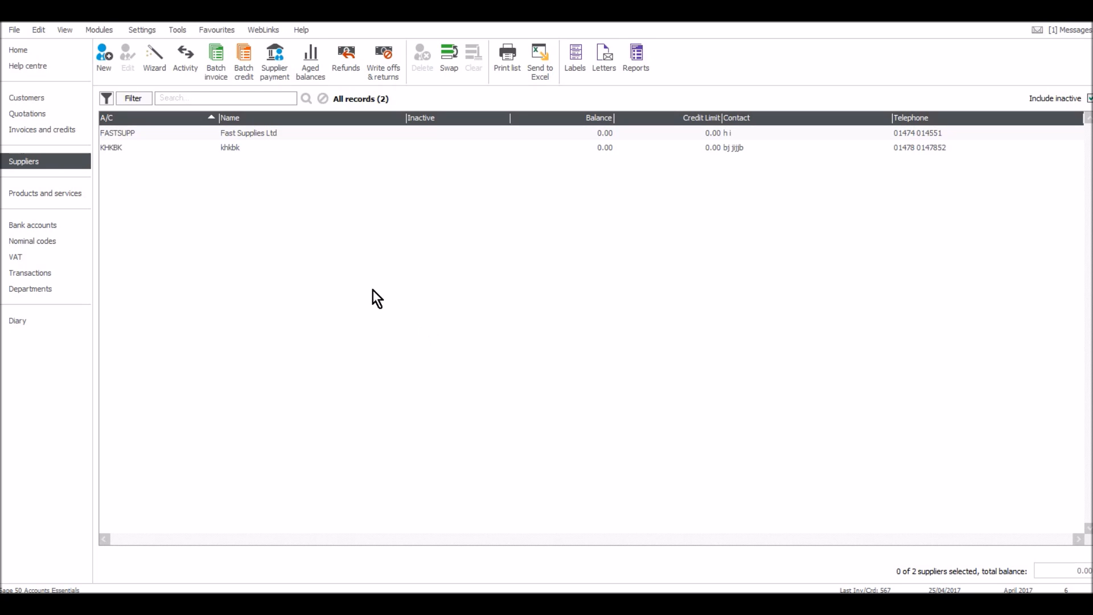
# From the supplier accounts, start a batch supplier invoice for FASTSUPP (Fast Supplies Ltd).
pyautogui.click(27, 98)
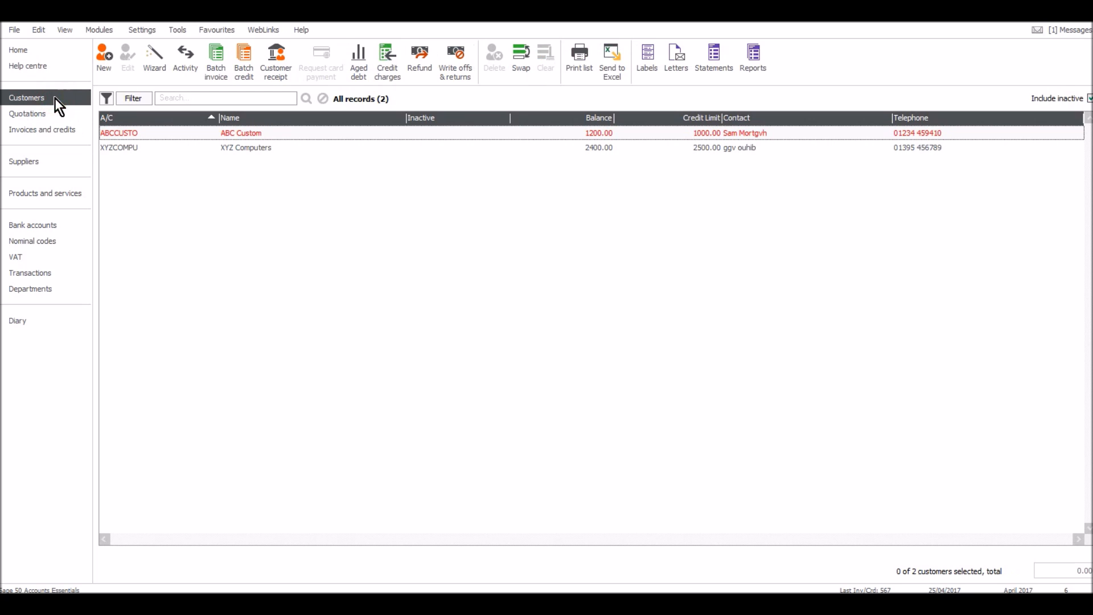
pyautogui.click(24, 160)
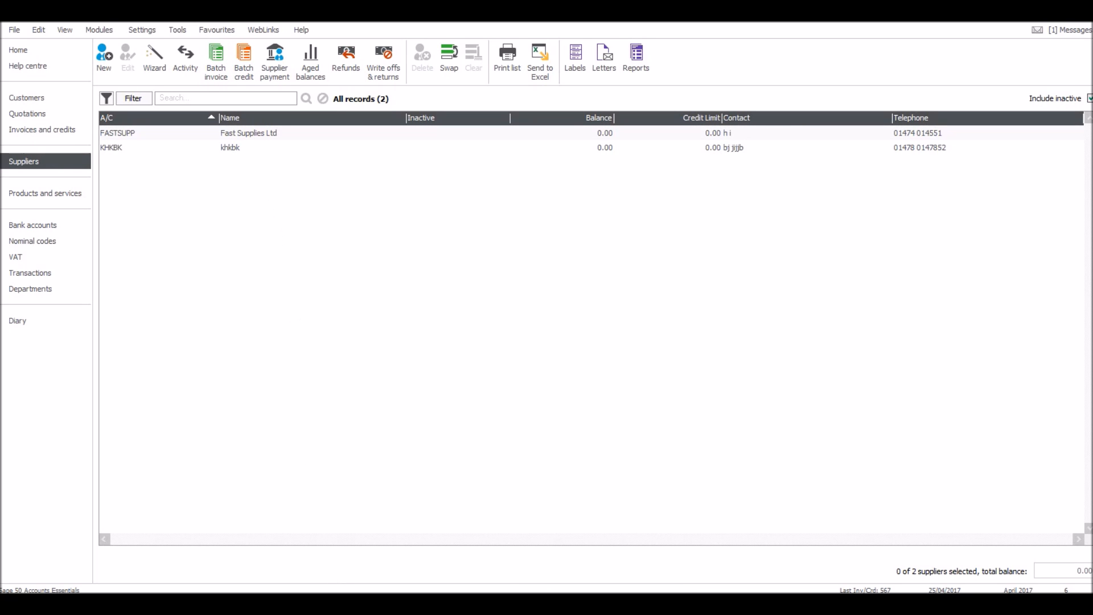
pyautogui.click(215, 60)
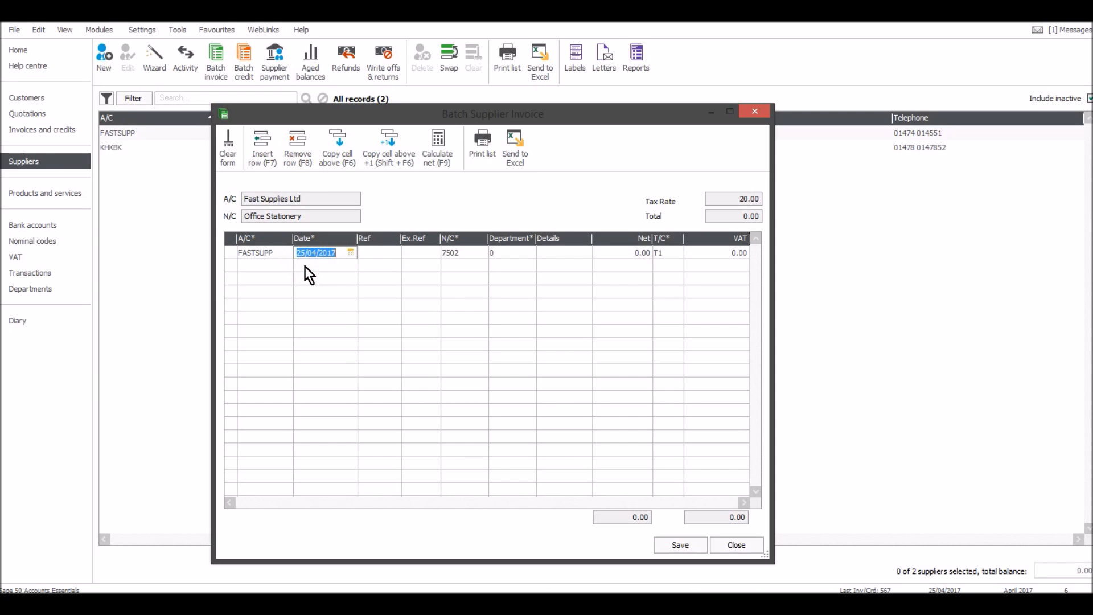
# Date the invoice 14/04/2017 with reference 5465121, keeping nominal code 7502.
pyautogui.write('14/04/20')
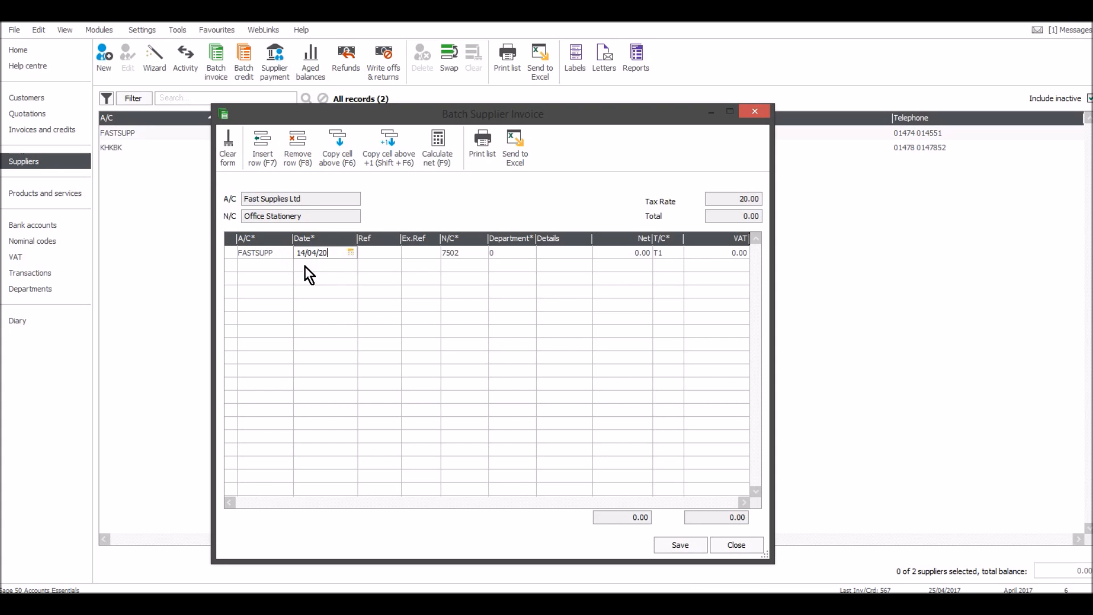
pyautogui.click(379, 253)
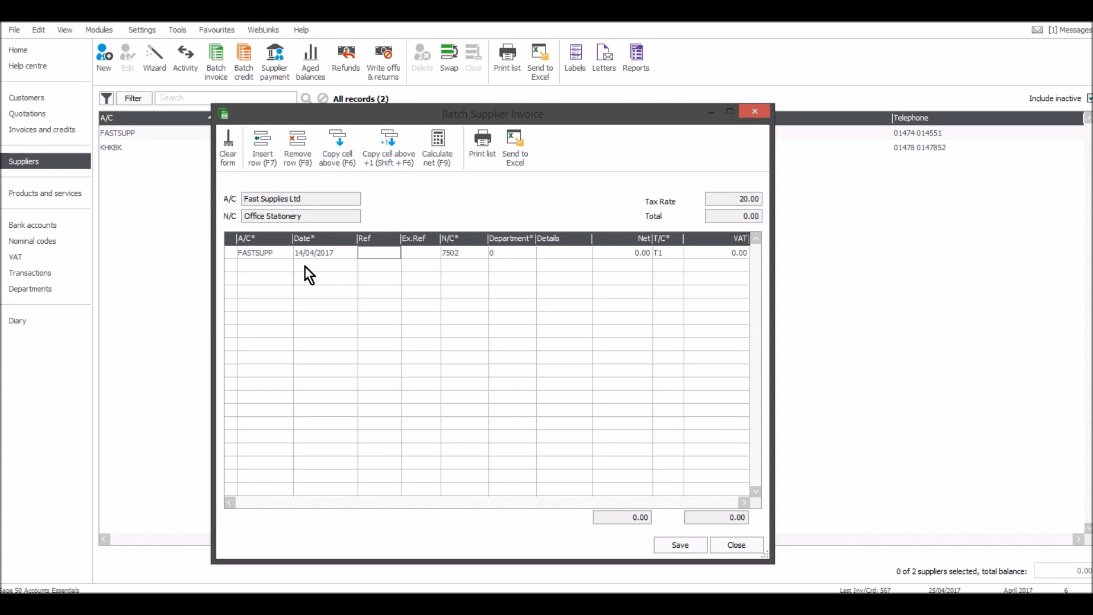
pyautogui.write('5465121')
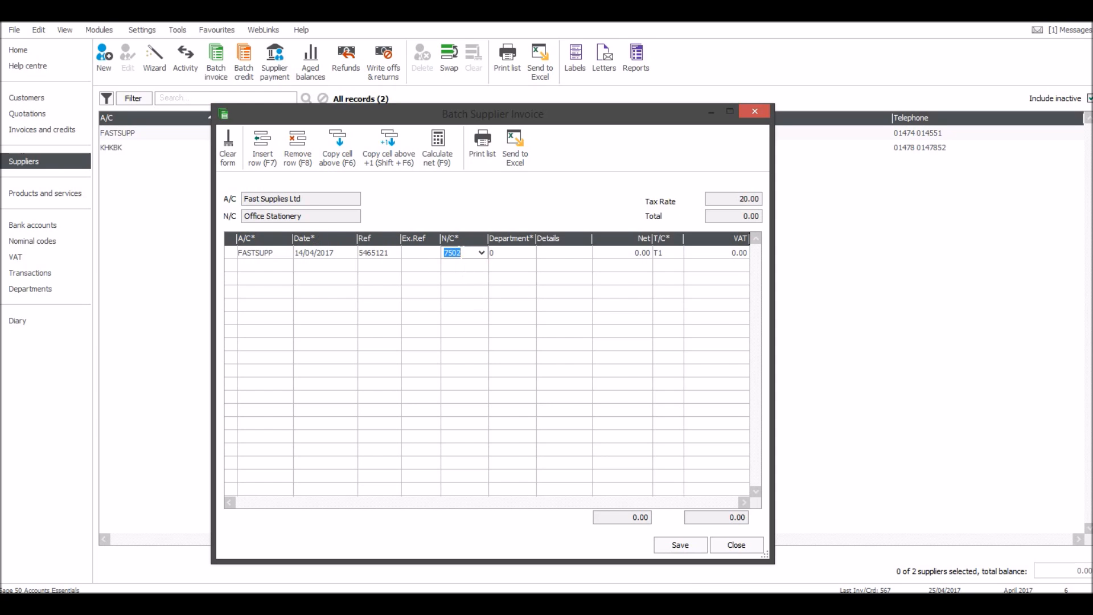
pyautogui.moveTo(469, 297)
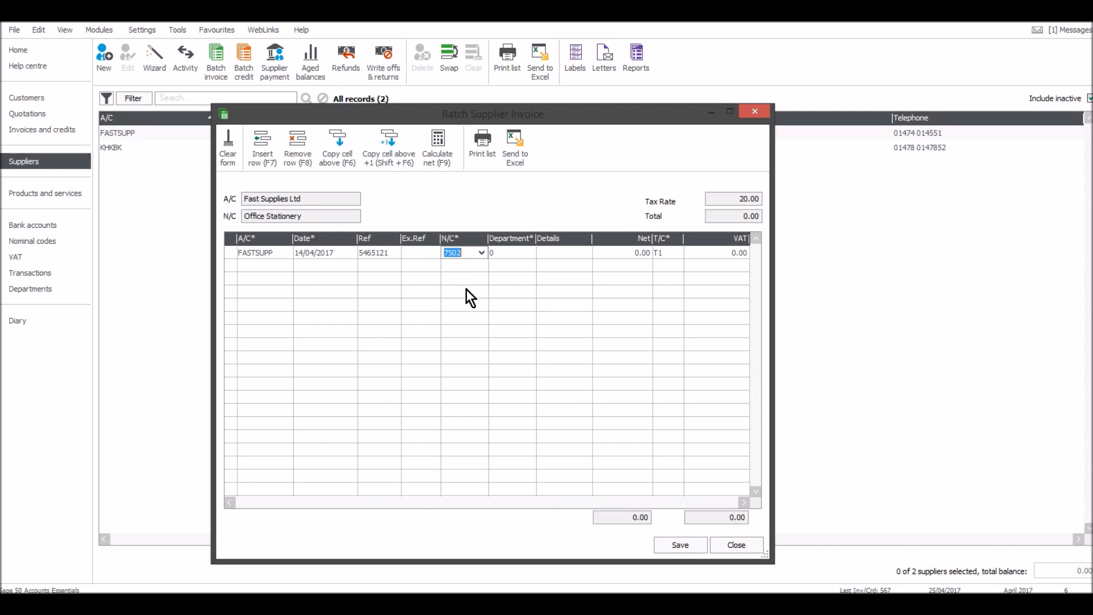
# Describe the line as Stationery with net 35.50, giving 7.10 VAT and 42.60 total.
pyautogui.click(564, 253)
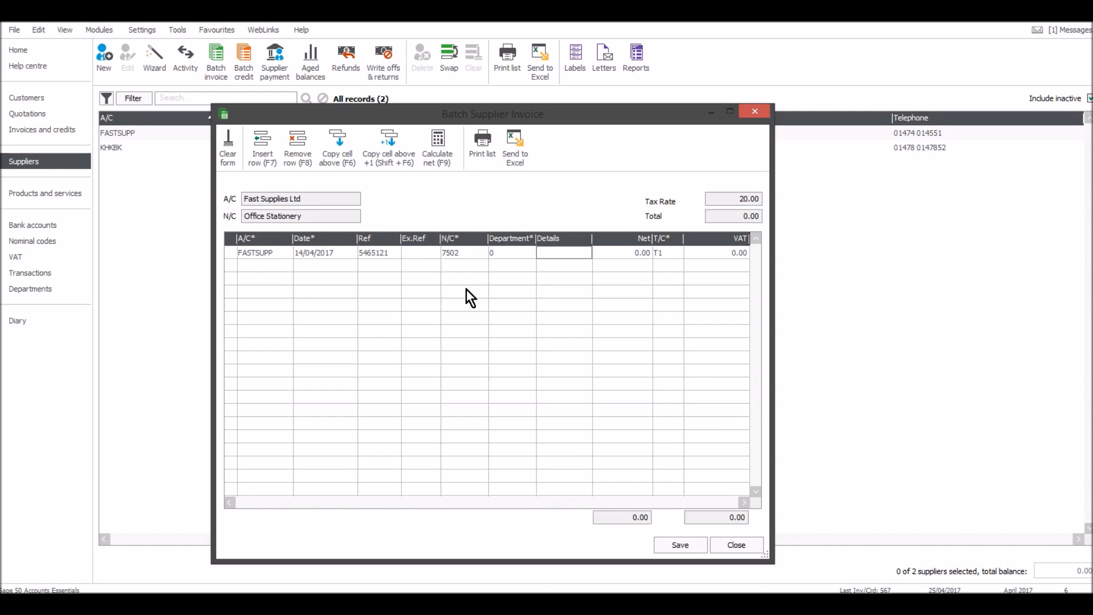
pyautogui.write('S')
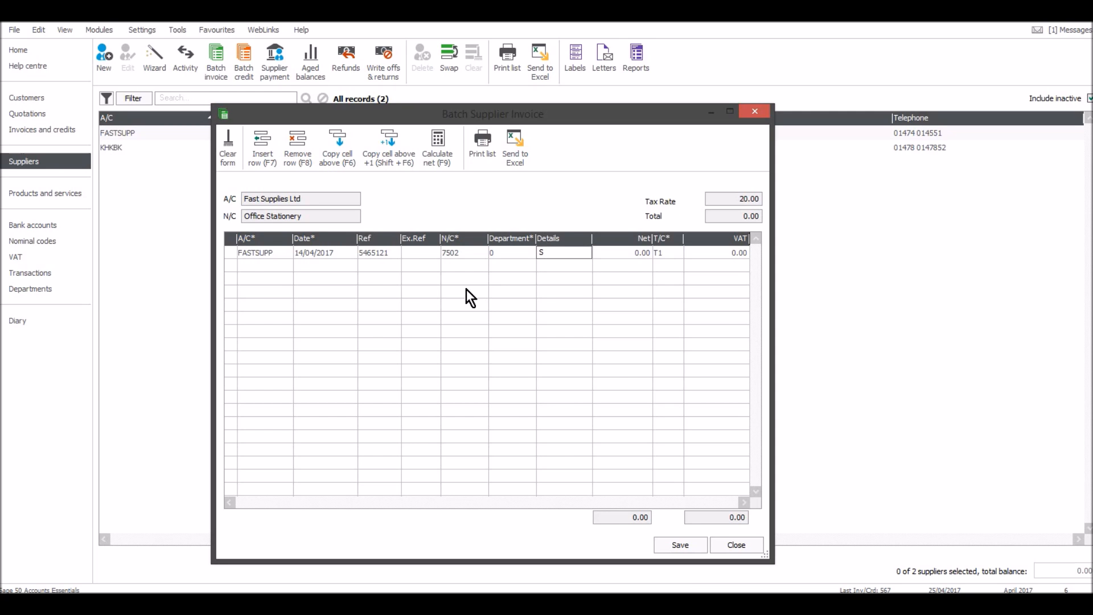
pyautogui.write('tationery')
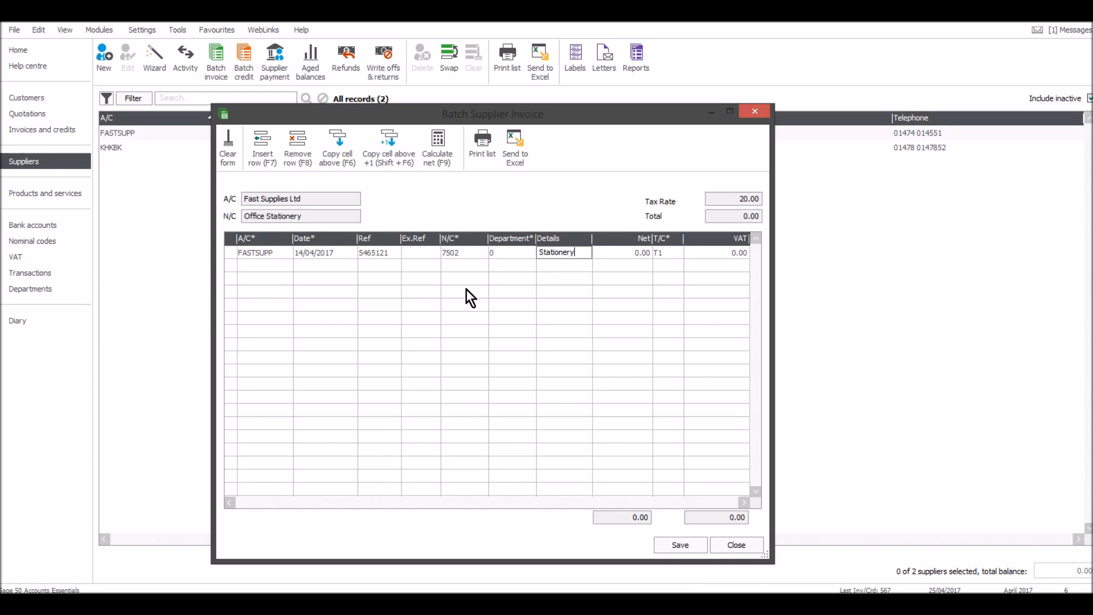
pyautogui.write('35')
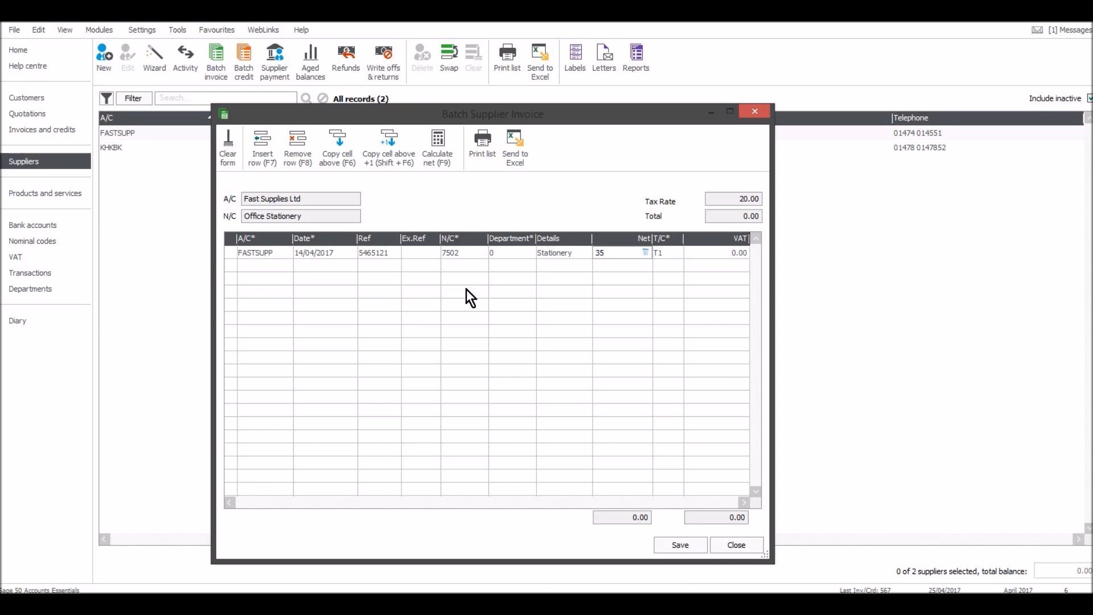
pyautogui.write('.50')
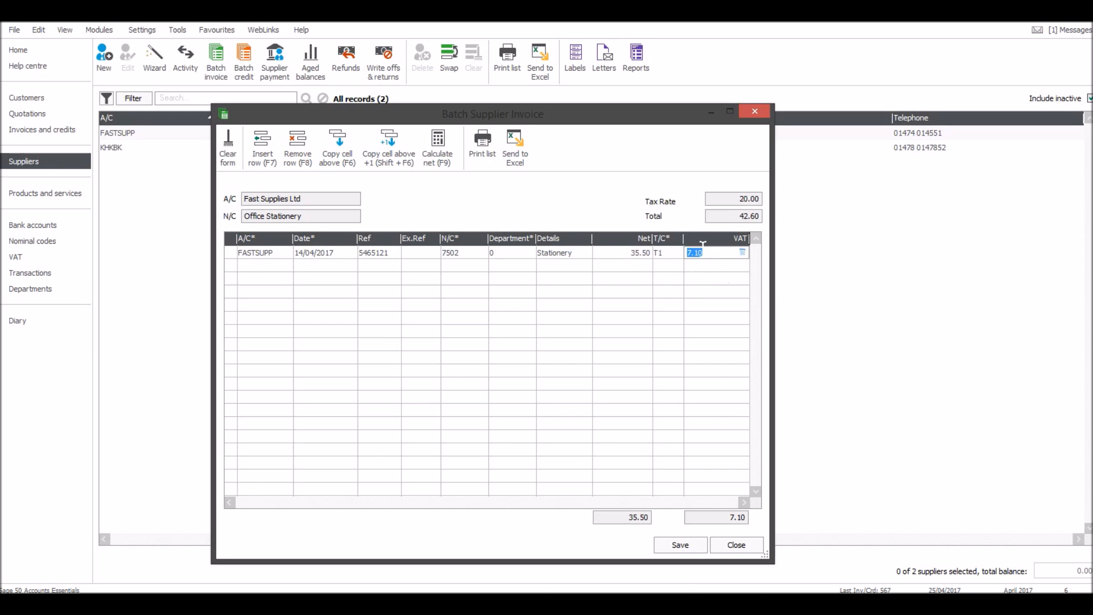
pyautogui.click(617, 253)
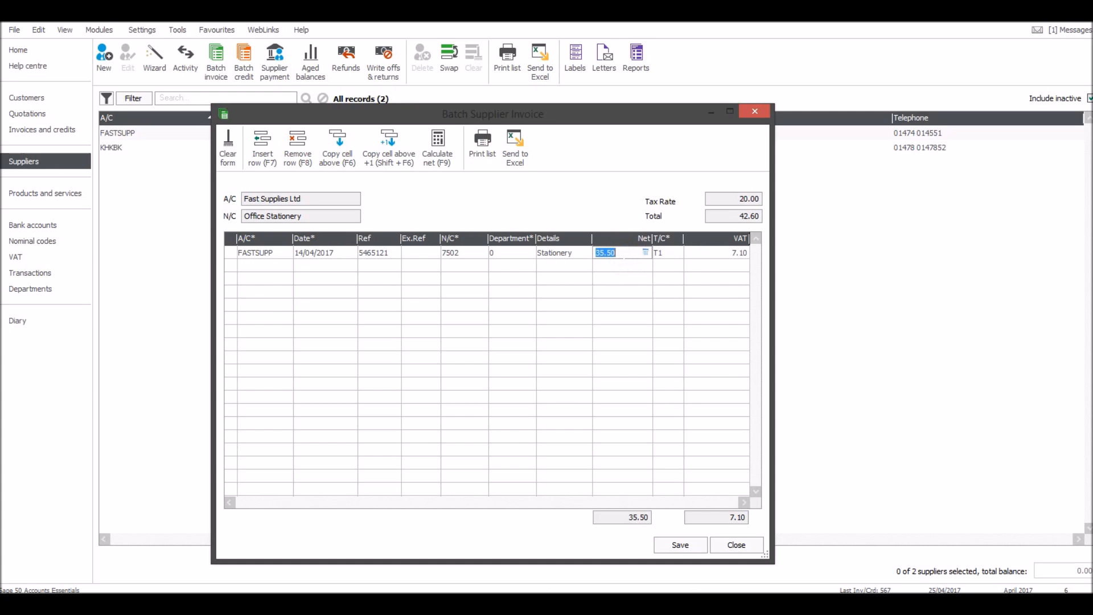
# Enter the 42.60 gross and use Calculate net (F9) to derive the 35.50 net amount.
pyautogui.write('42.60')
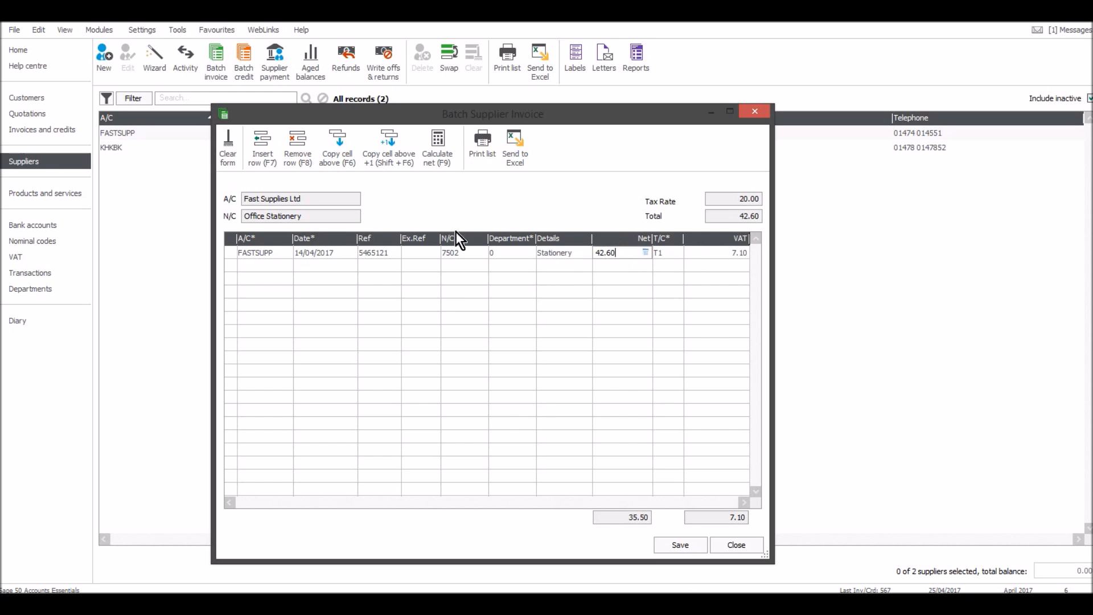
pyautogui.moveTo(437, 147)
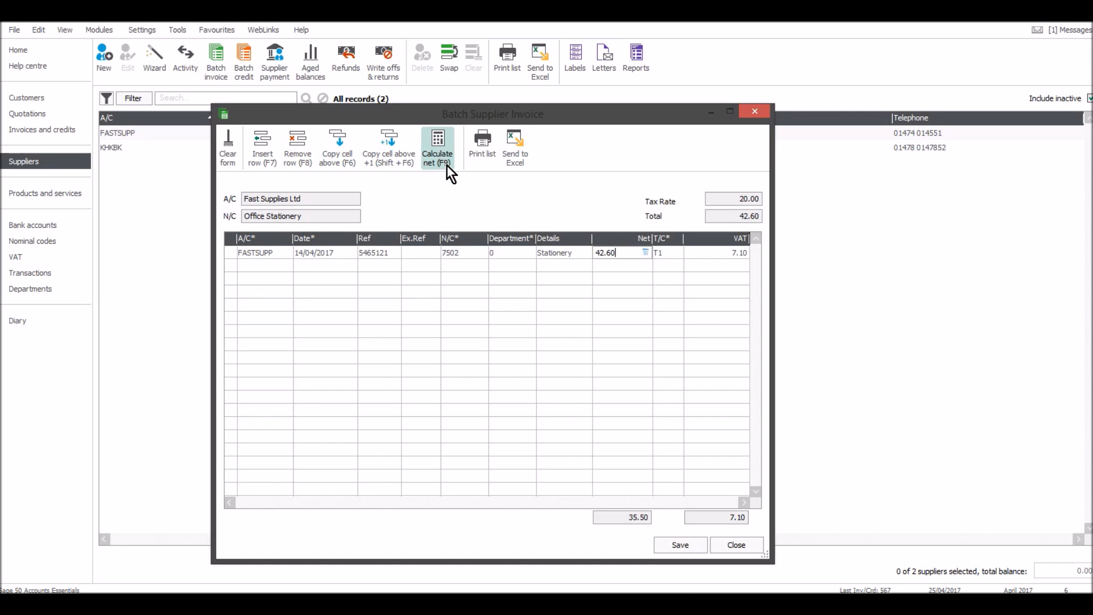
pyautogui.click(438, 147)
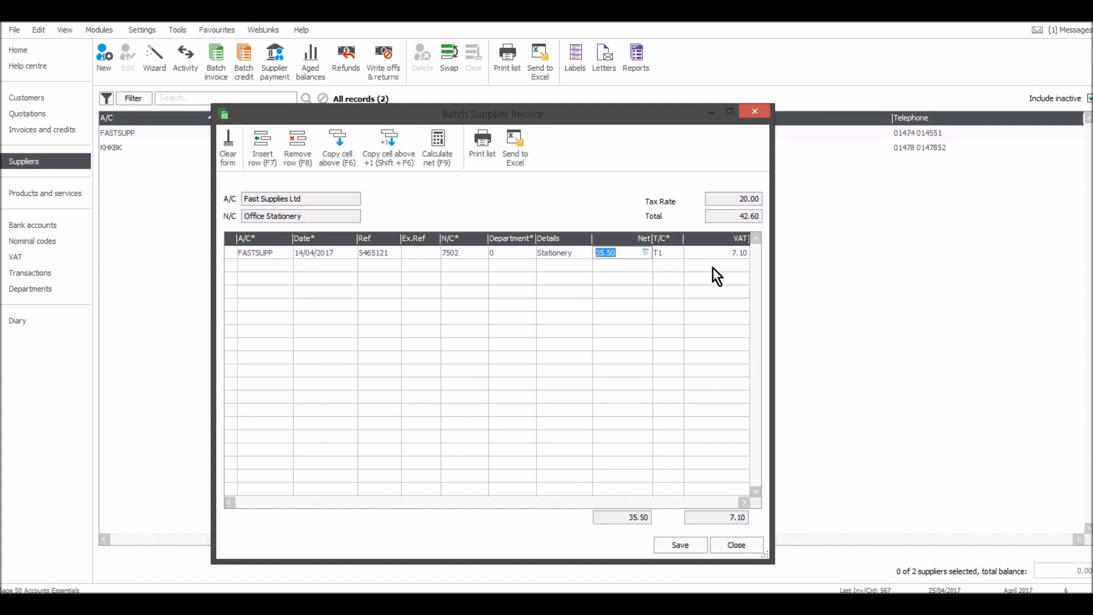
pyautogui.write('42')
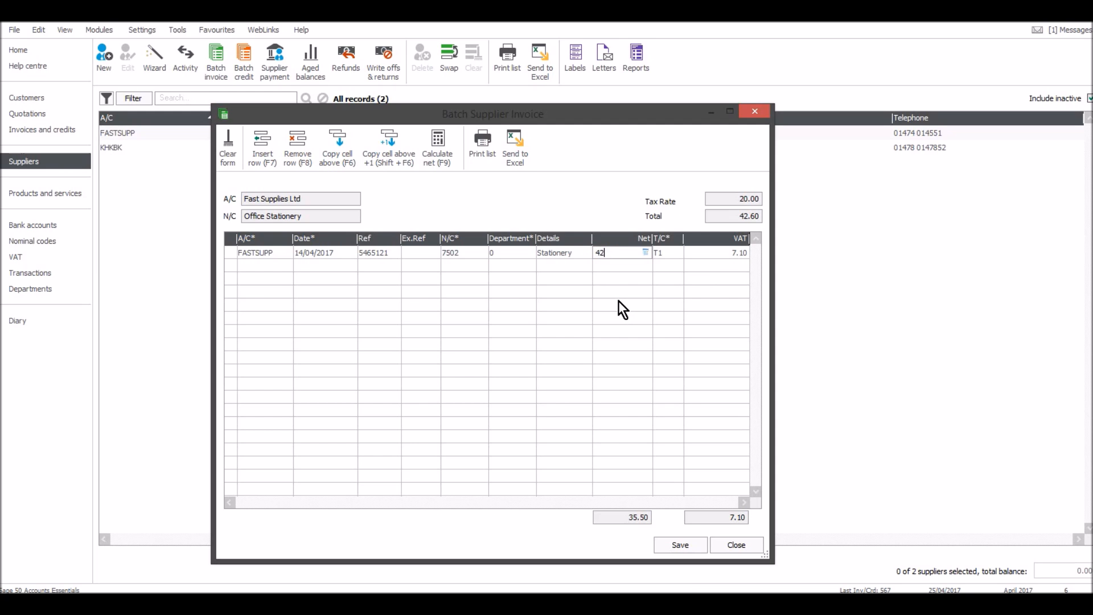
pyautogui.click(437, 147)
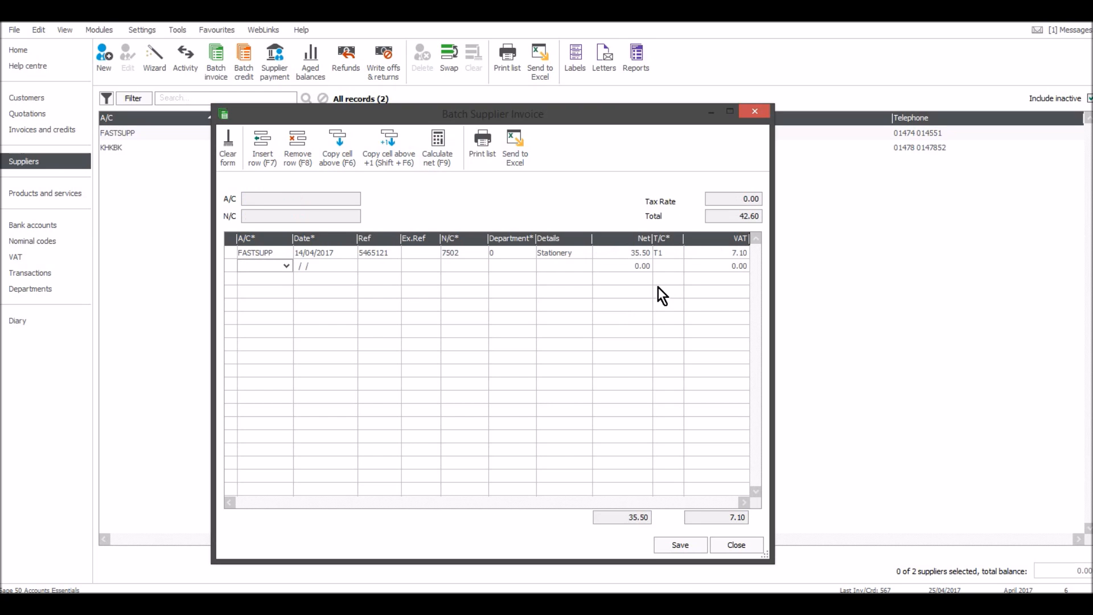
# Start a second line for supplier KHKBK with its reference and nominal code 5000.
pyautogui.click(259, 266)
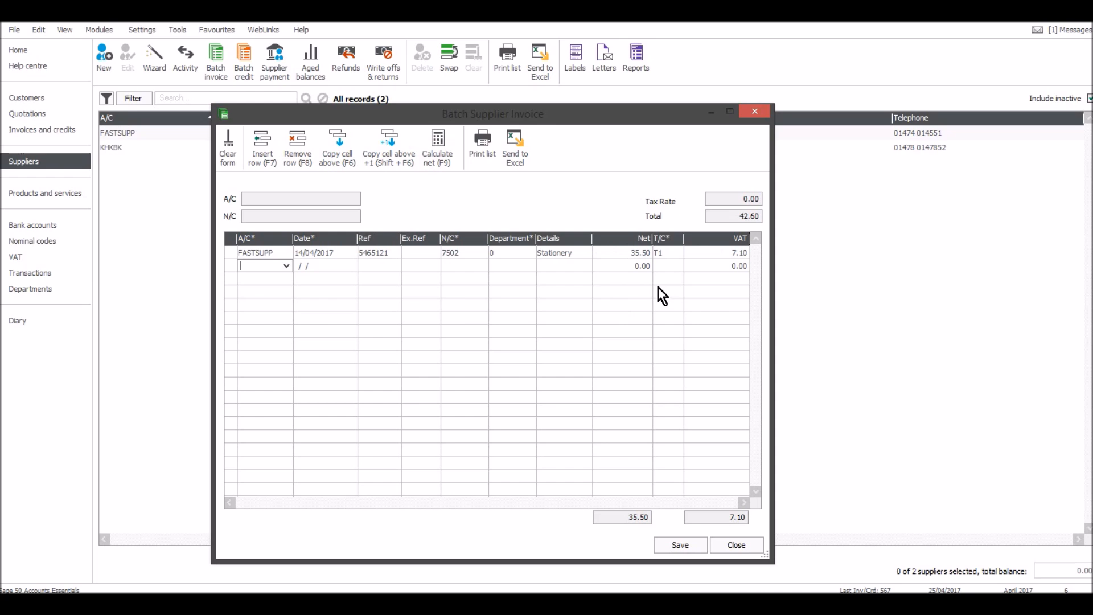
pyautogui.write('KHKBK')
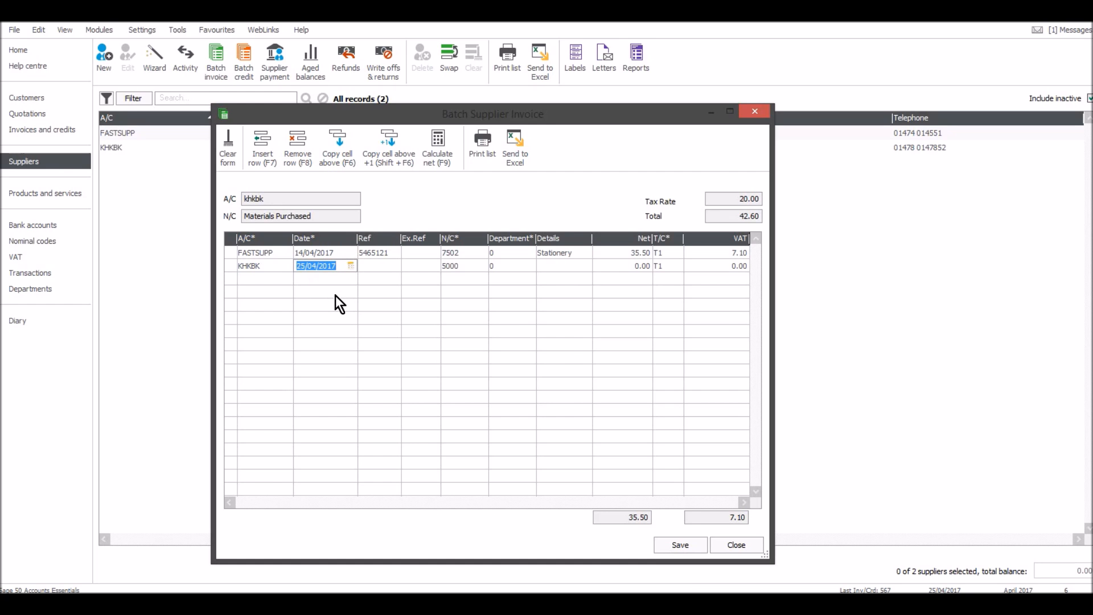
pyautogui.write('2')
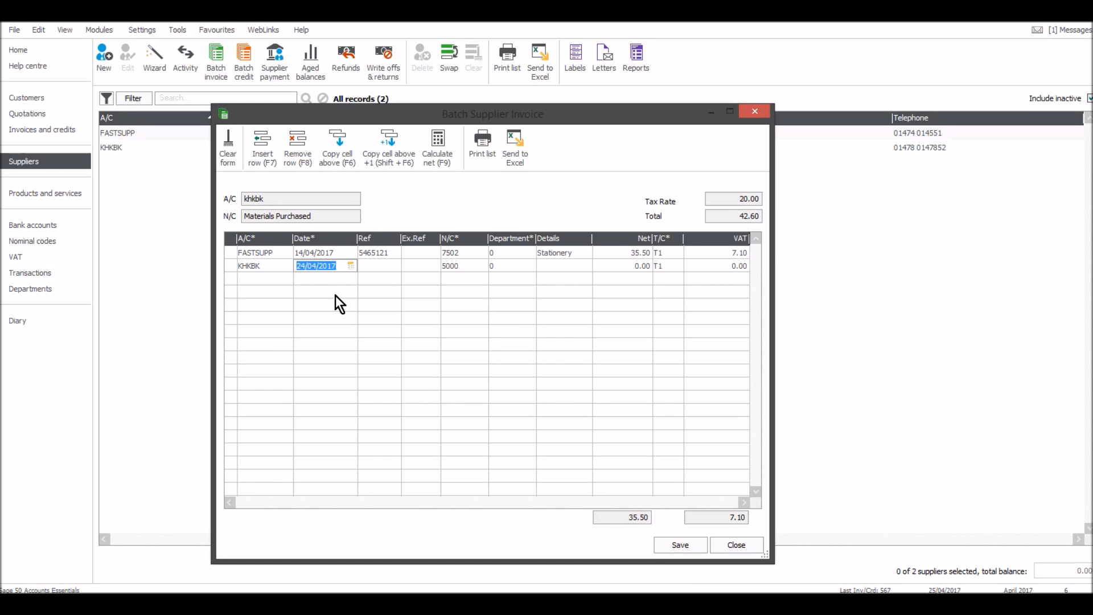
pyautogui.write('ggv')
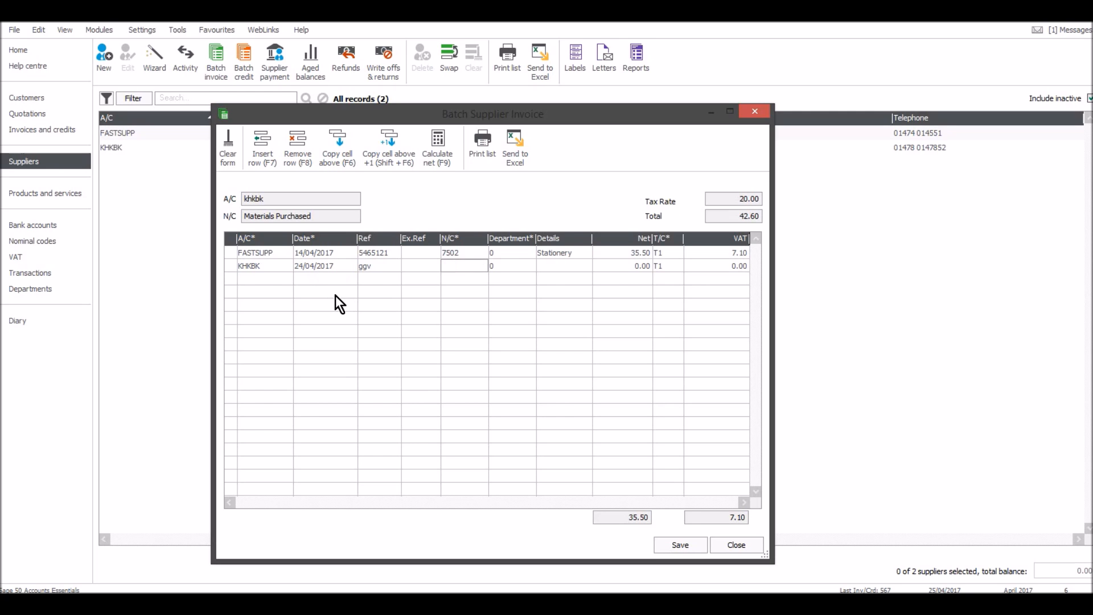
pyautogui.click(460, 265)
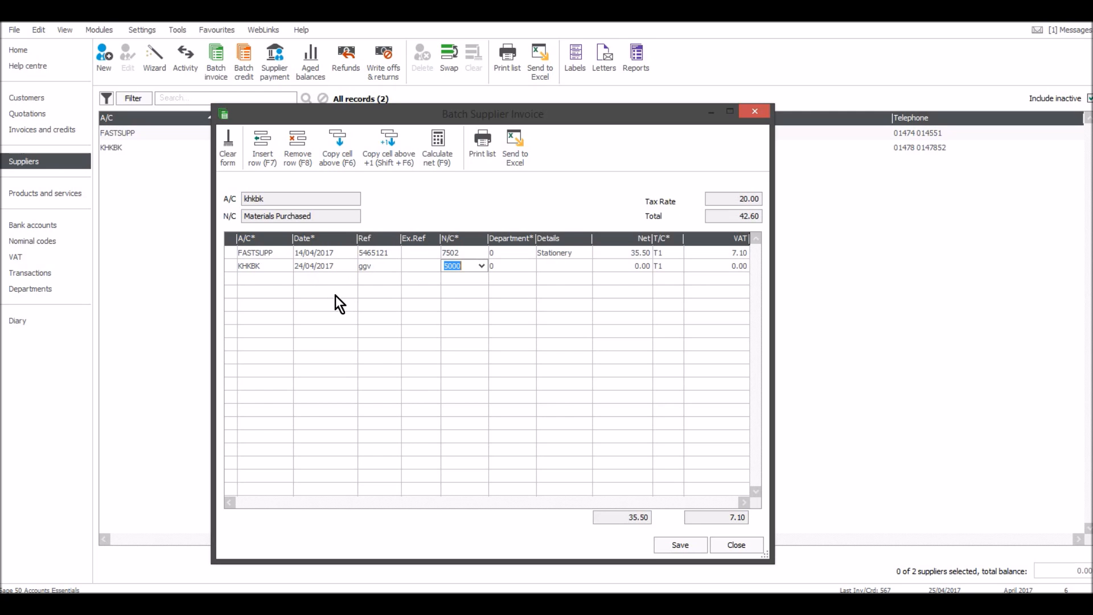
# Describe it as Computer chips at 450.00 net with T1 VAT and save both invoices.
pyautogui.write('M')
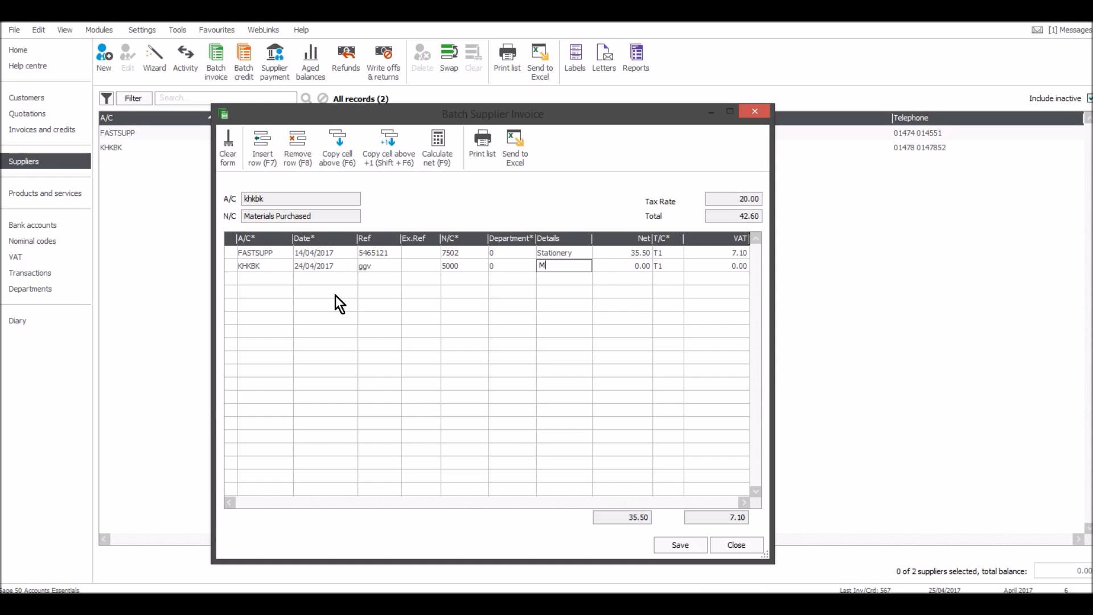
pyautogui.write('C')
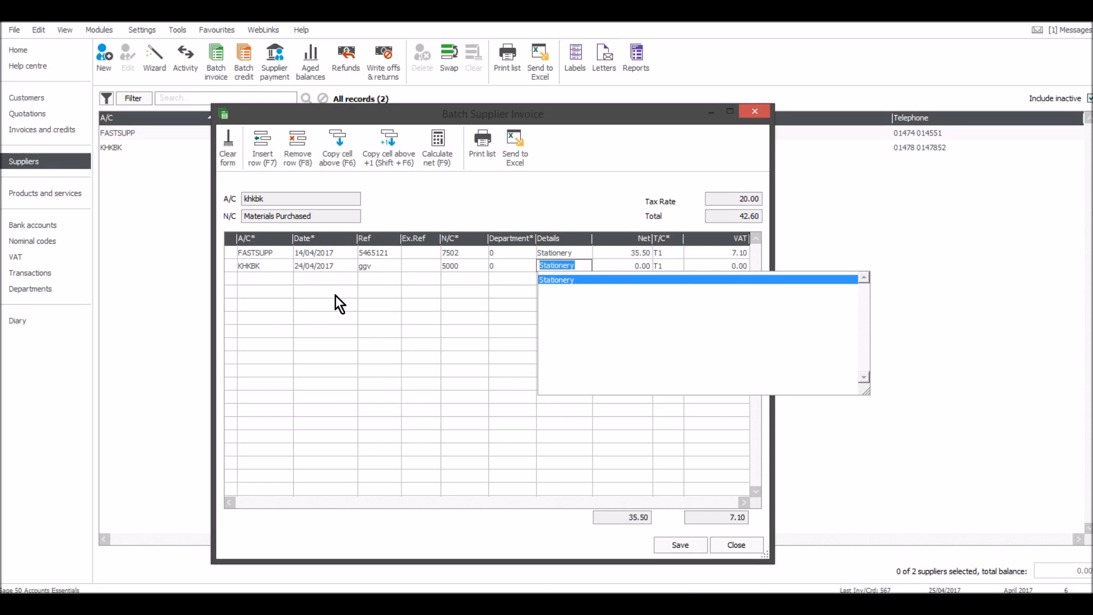
pyautogui.write('Computer chips')
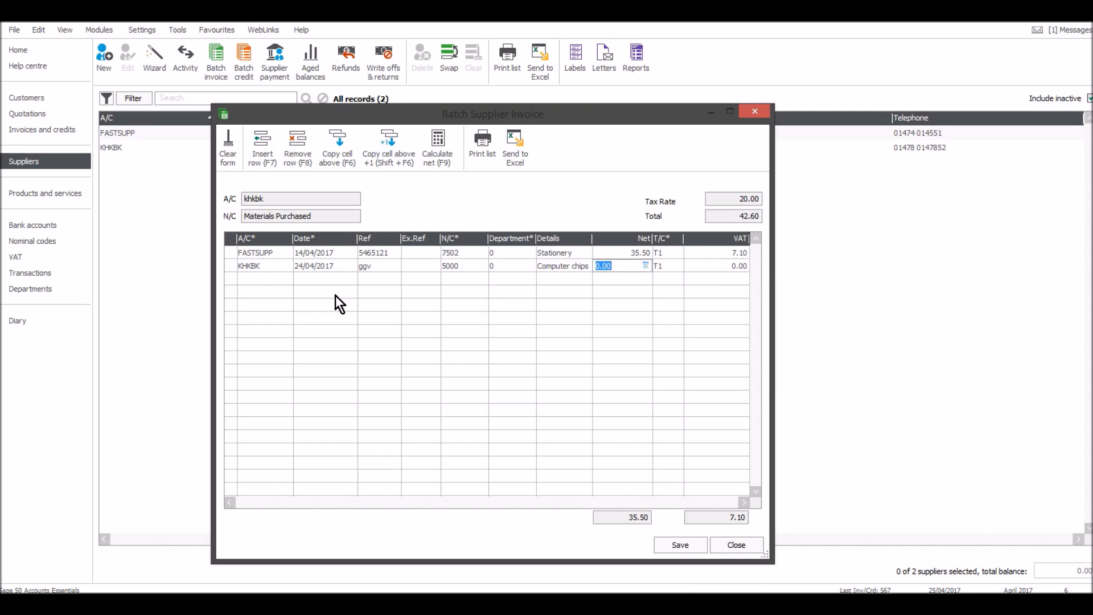
pyautogui.write('450')
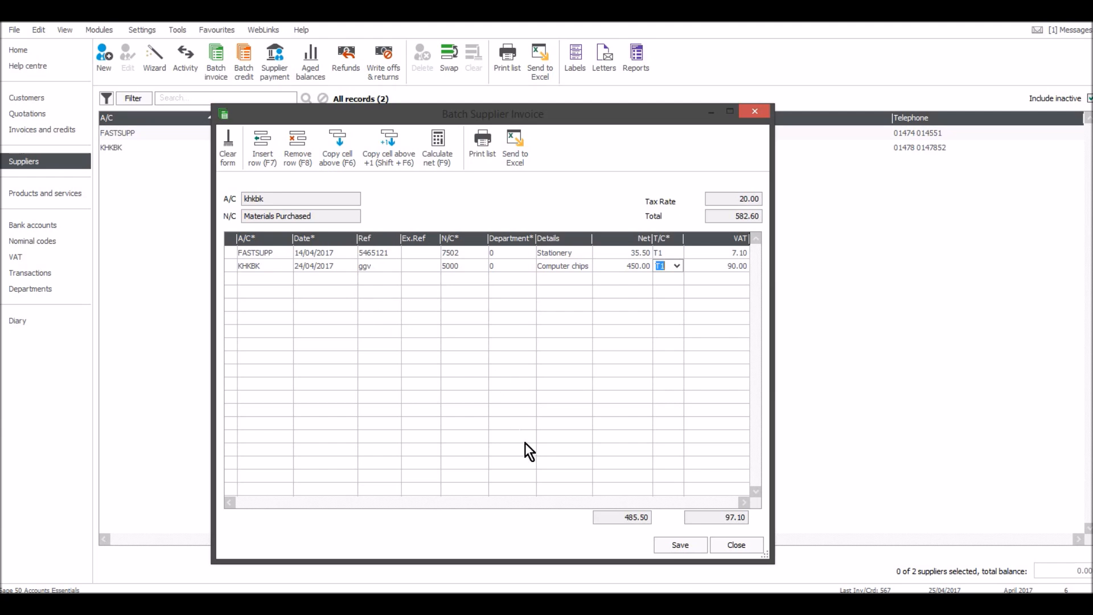
pyautogui.click(228, 147)
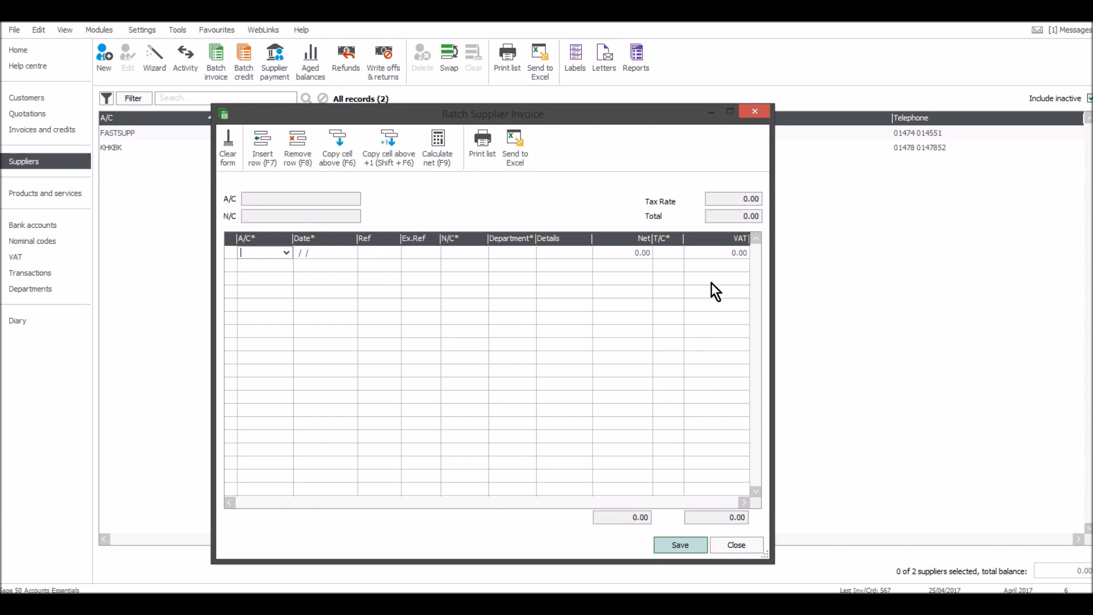
# Close the Batch Supplier Invoice window, returning to supplier balances 42.60 and 540.00.
pyautogui.click(736, 545)
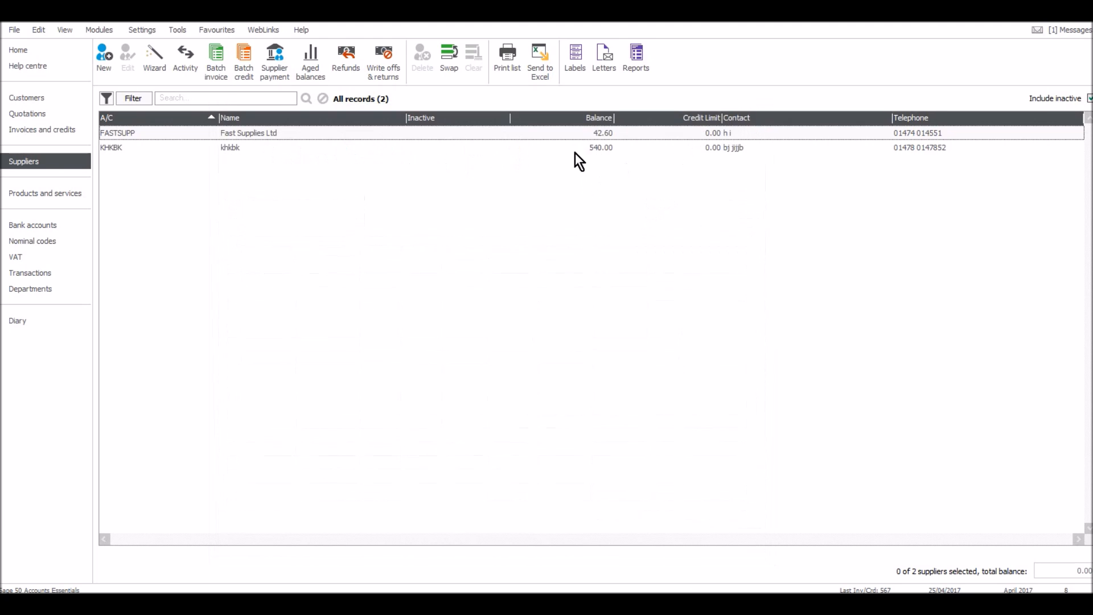
pyautogui.moveTo(582, 157)
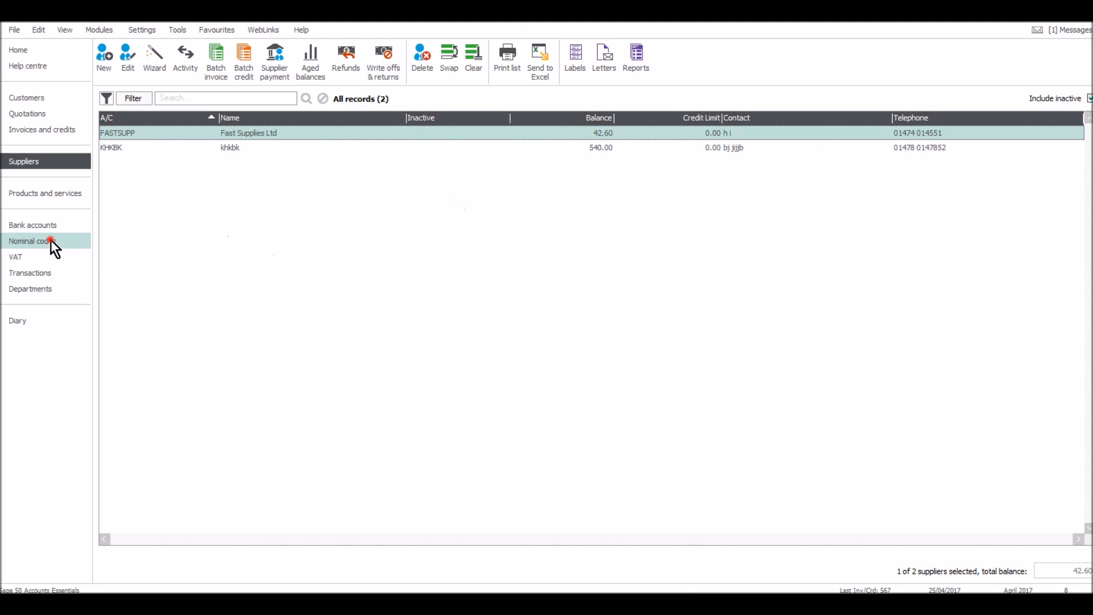
# Show the nominal codes list and check Sundry Creditors and the Sales account's 3000.00 credit.
pyautogui.click(32, 240)
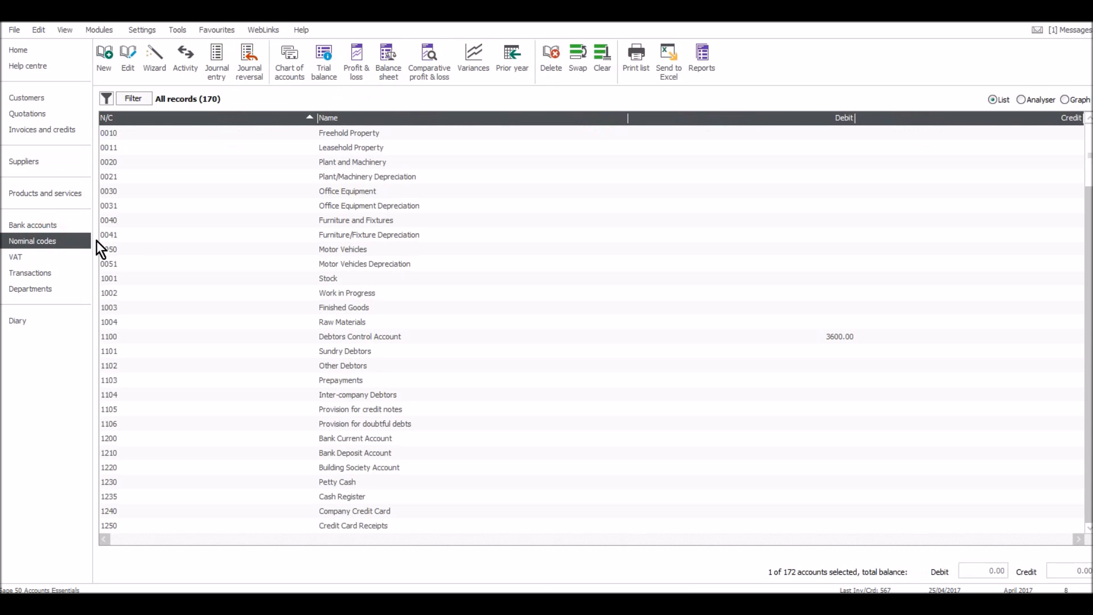
pyautogui.moveTo(746, 352)
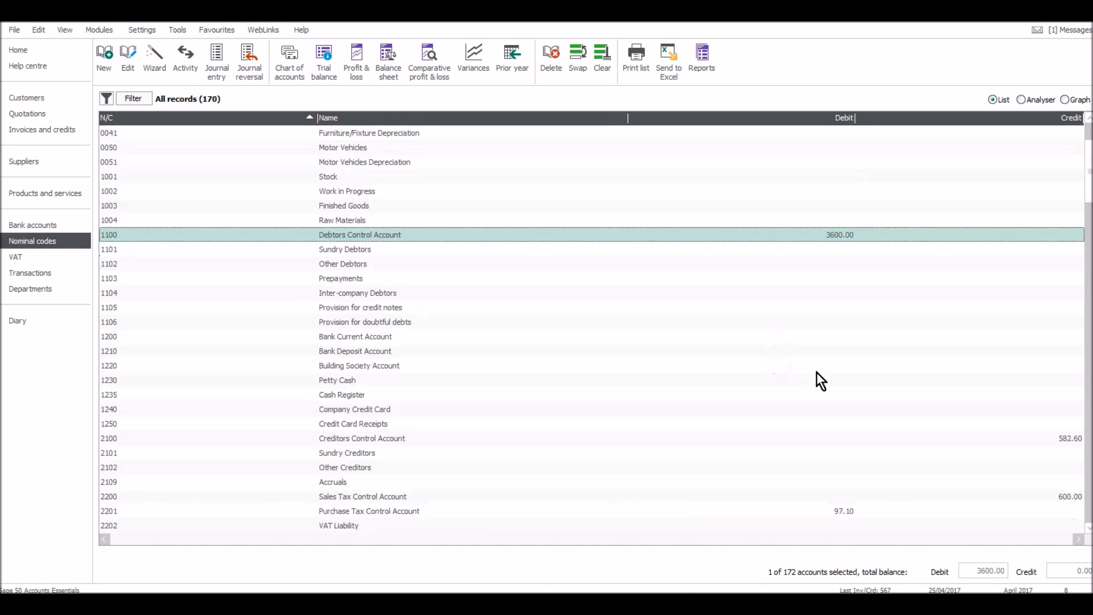
pyautogui.click(819, 365)
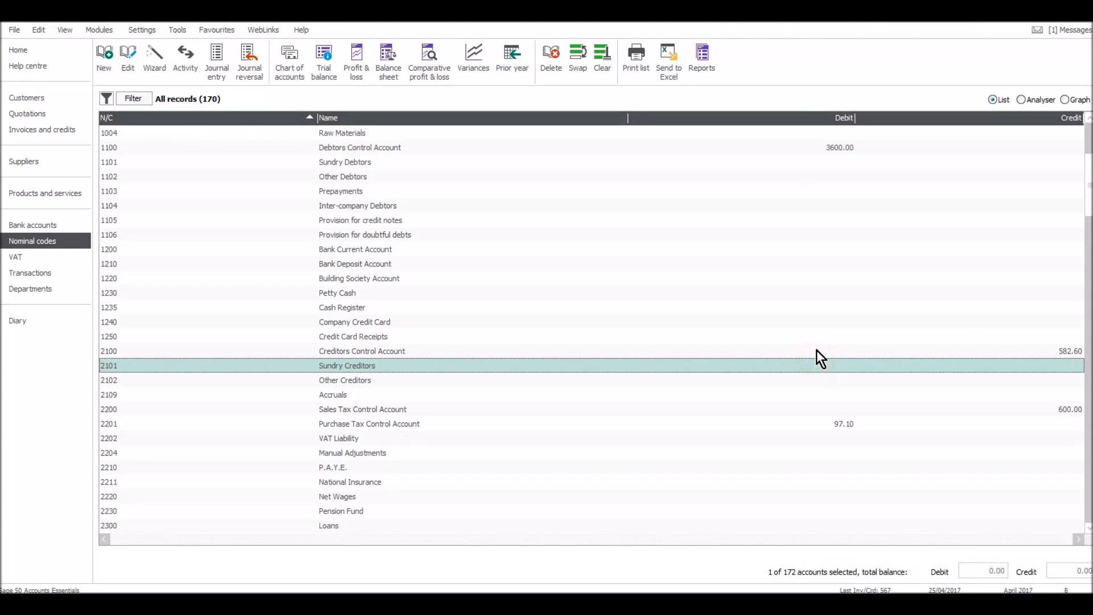
pyautogui.click(361, 350)
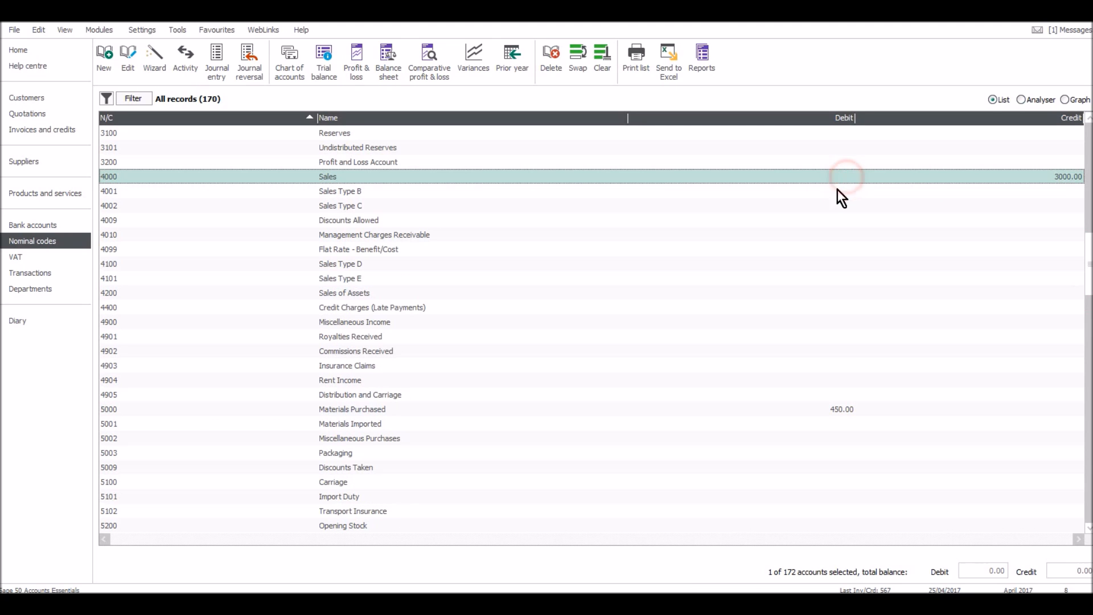
pyautogui.click(841, 177)
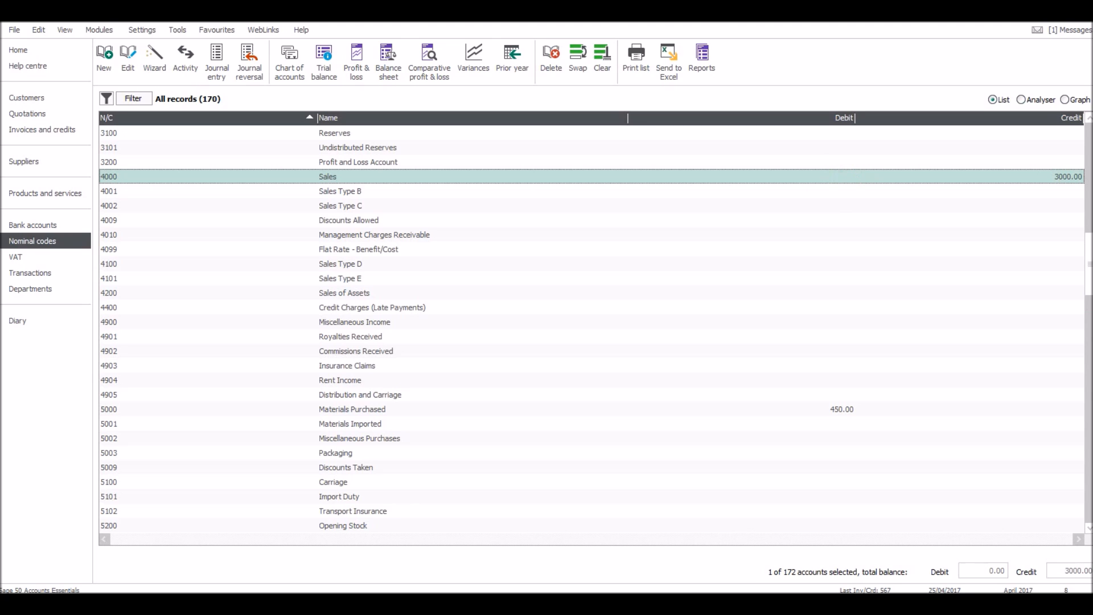
# Scroll down to check Materials Purchased 450.00 and Office Stationery 35.50 debits.
pyautogui.scroll(-3)
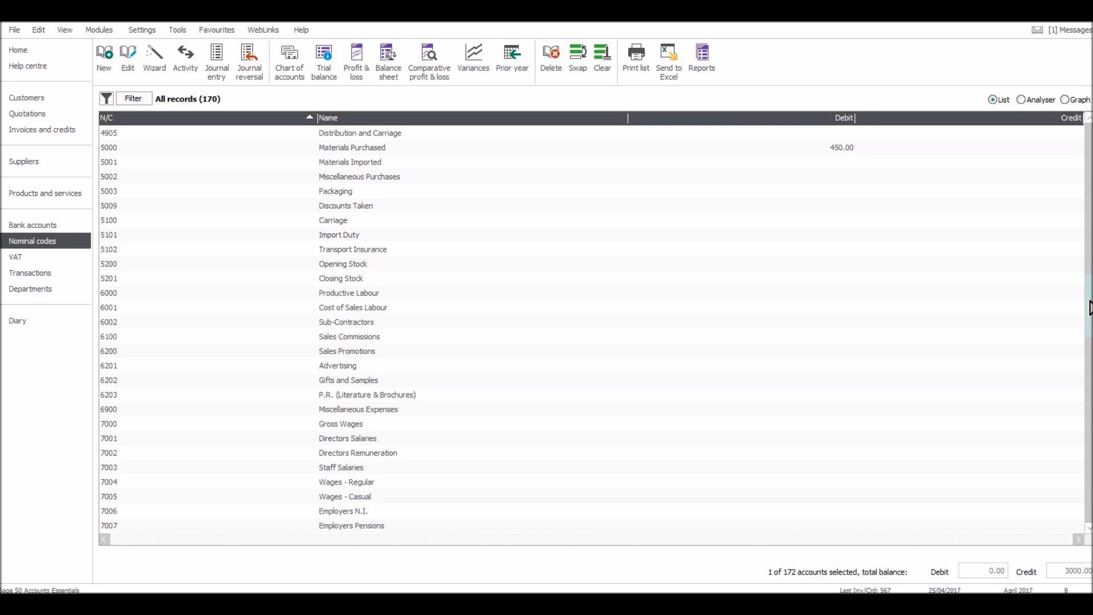
pyautogui.scroll(-3)
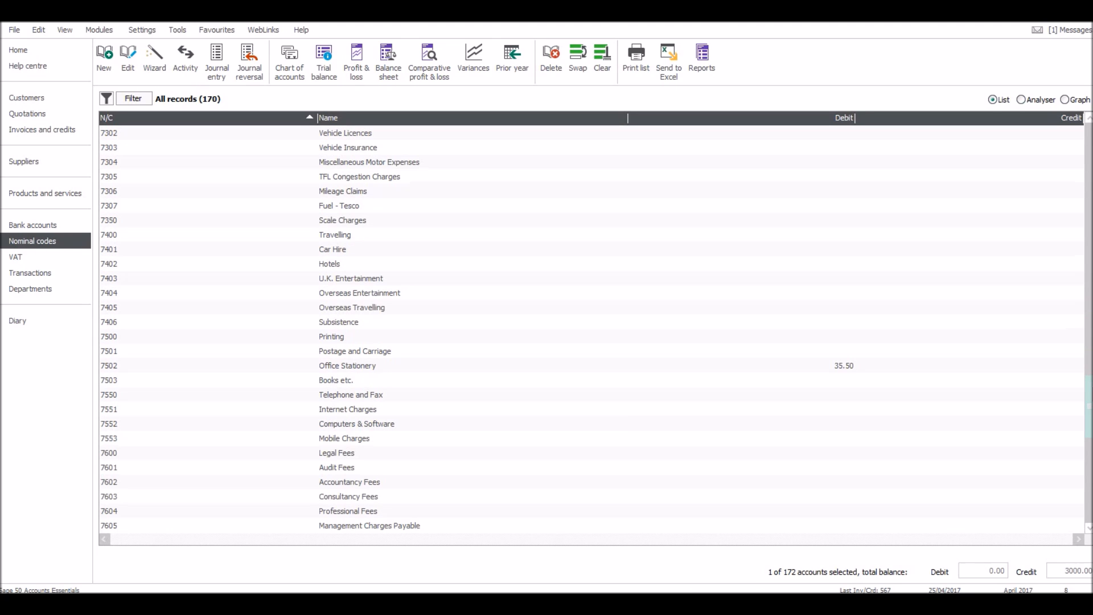
pyautogui.click(346, 366)
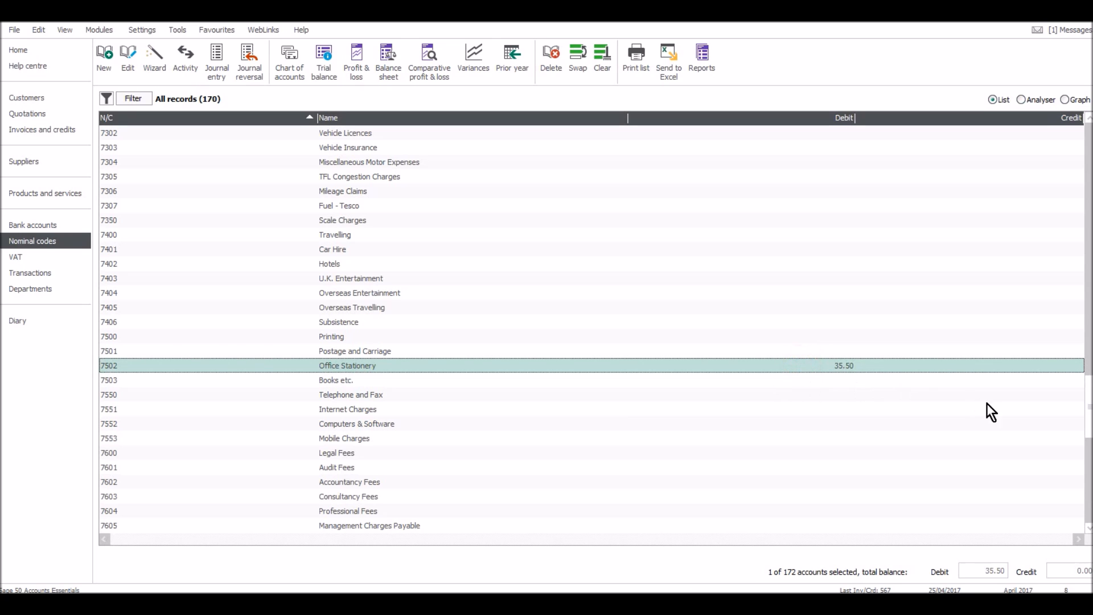
pyautogui.scroll(-3)
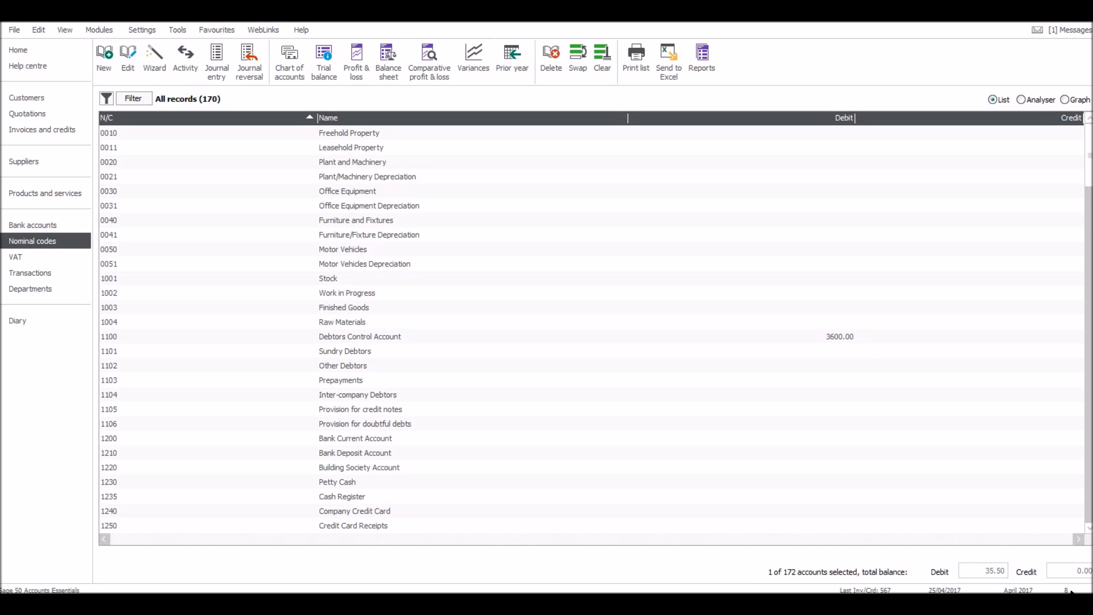
pyautogui.moveTo(165, 152)
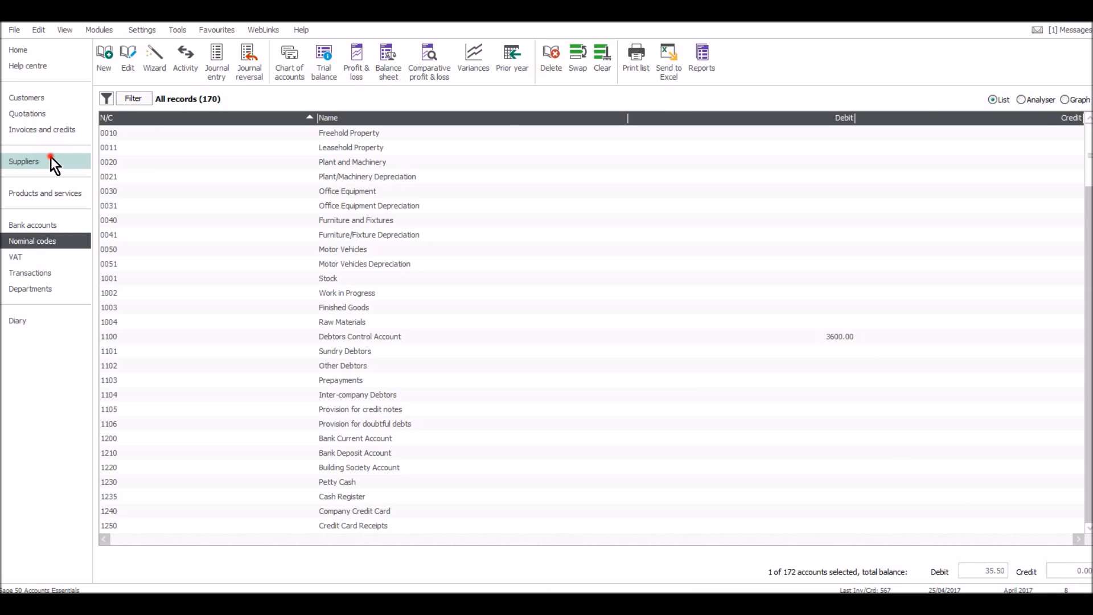
# View FASTSUPP's activity showing the 42.60 Stationery invoice, then close the record.
pyautogui.click(24, 160)
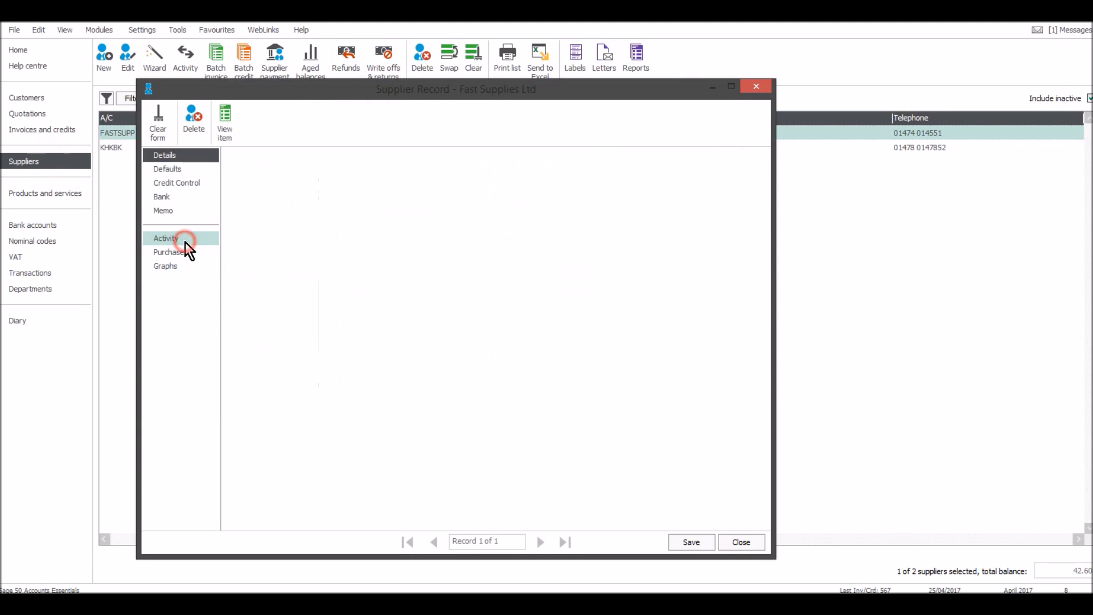
pyautogui.click(167, 238)
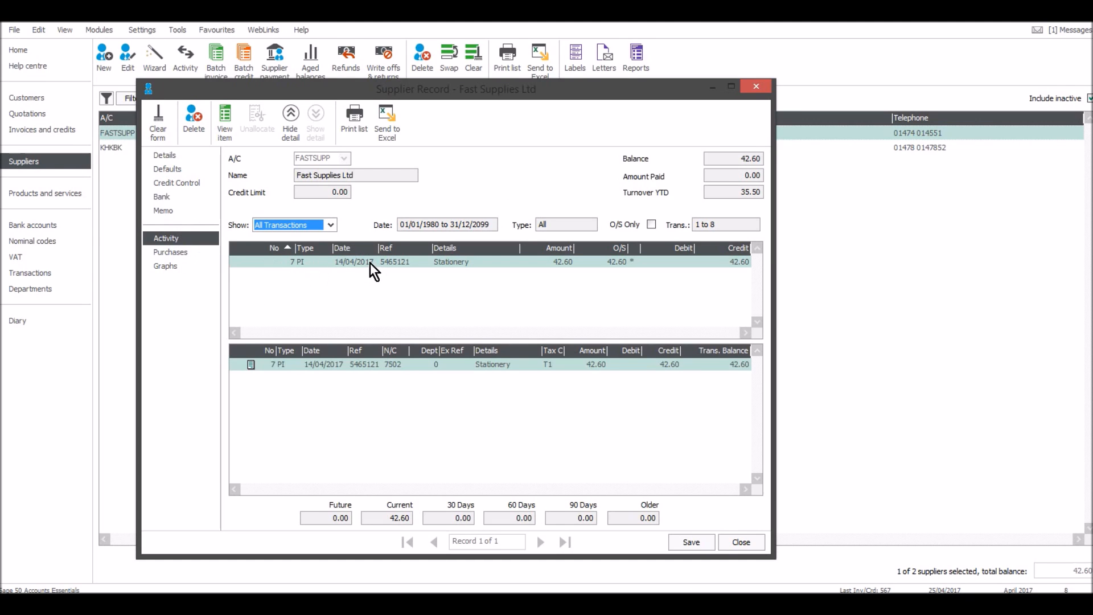
pyautogui.moveTo(381, 288)
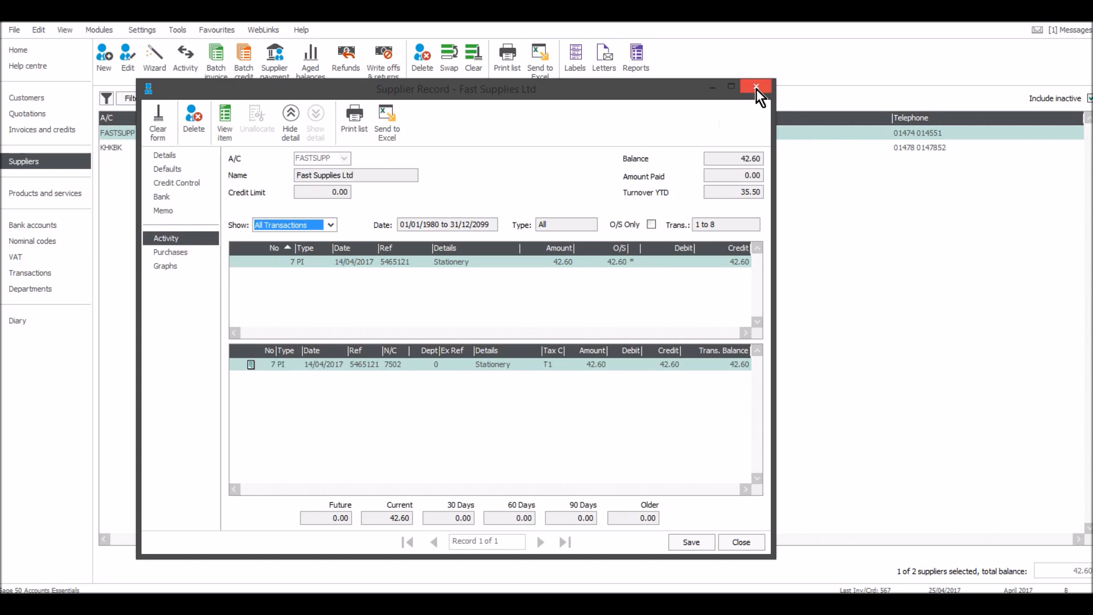
pyautogui.click(756, 89)
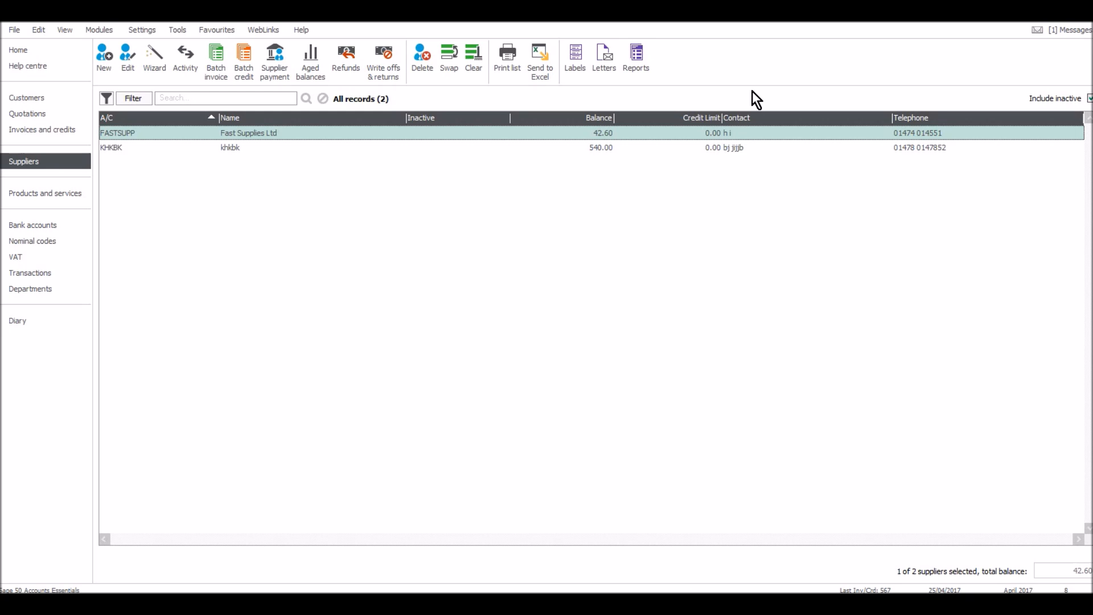
pyautogui.moveTo(32, 241)
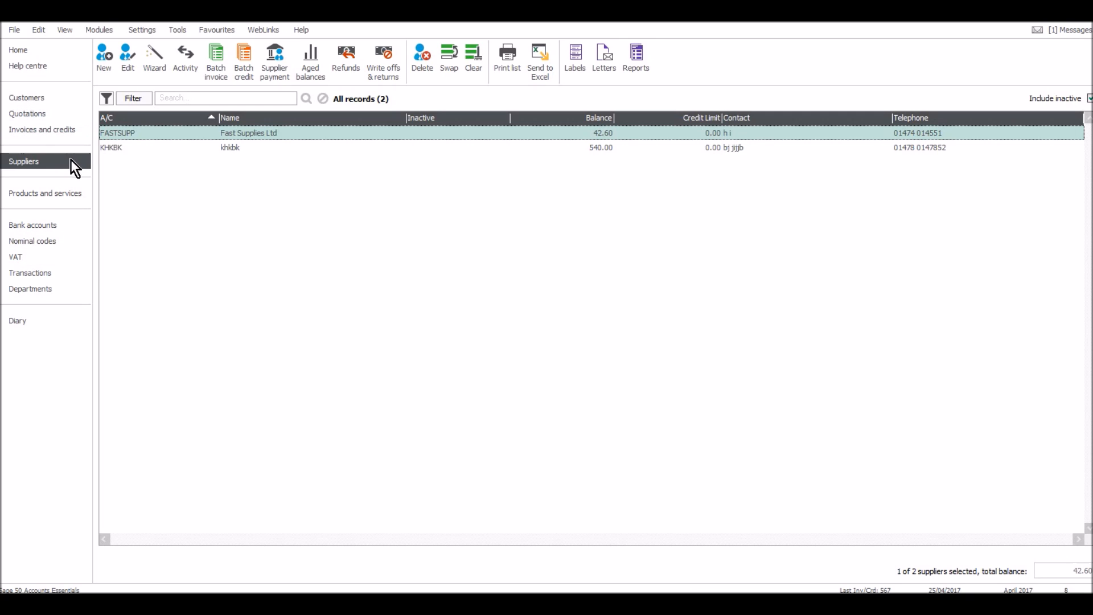
pyautogui.moveTo(45, 169)
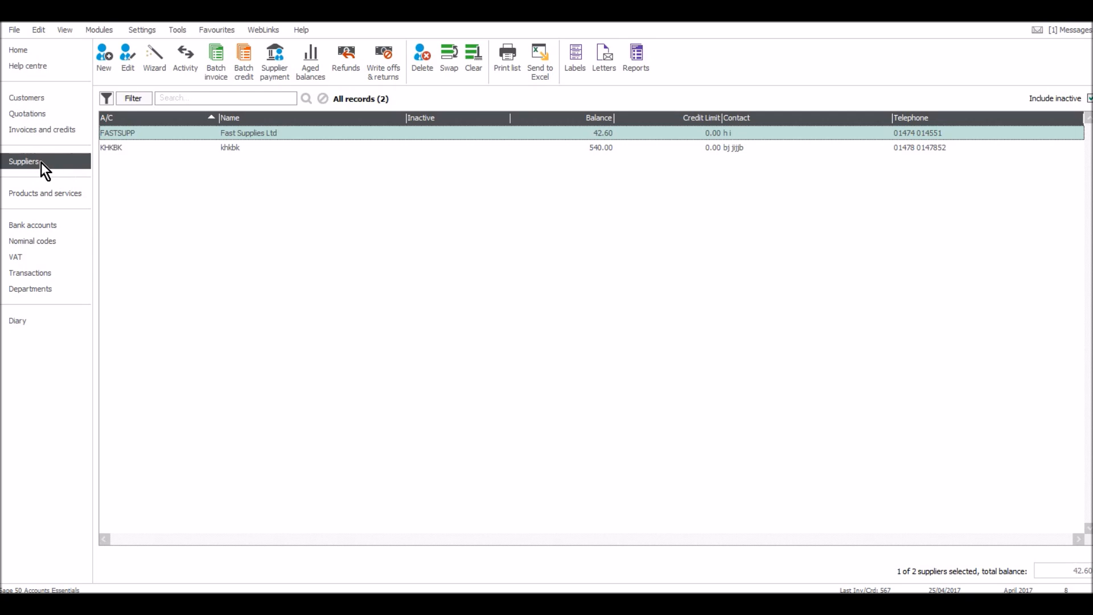
pyautogui.moveTo(272, 312)
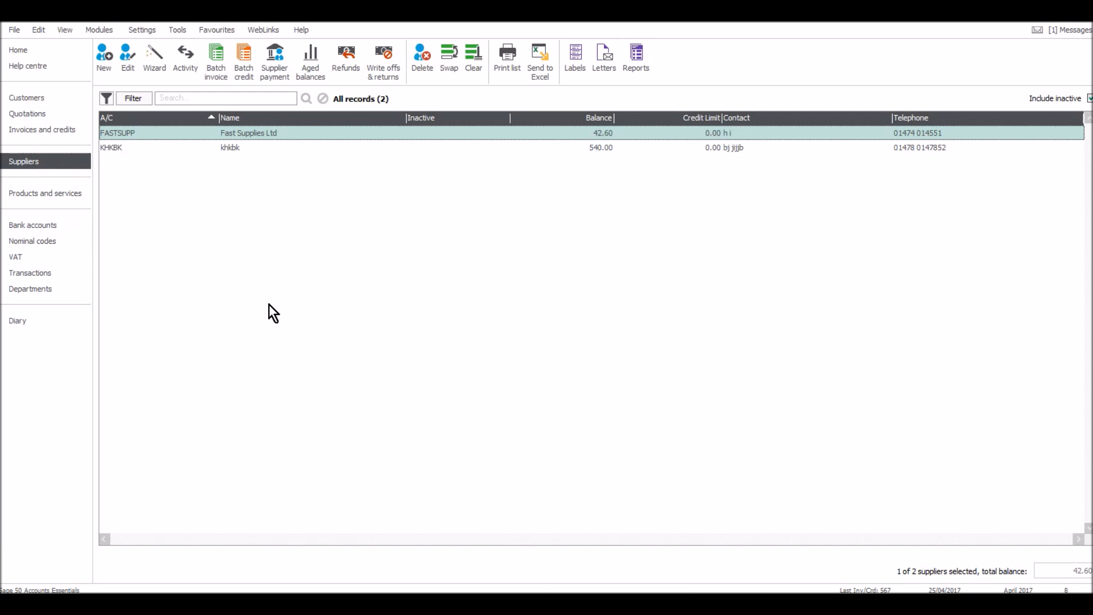